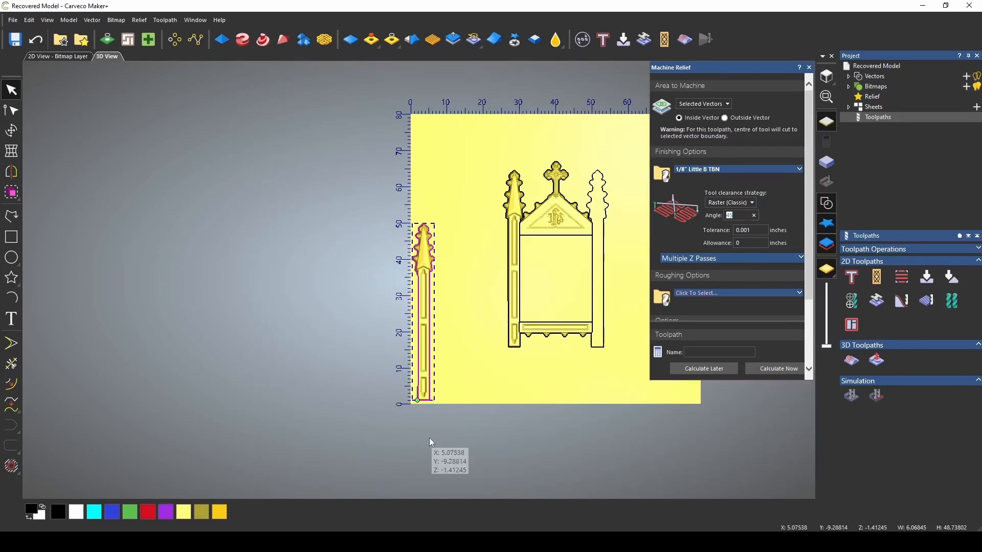
Set the finishing raster angle to 90° for the relief machining toolpath
{"action": "left_click", "coordinate": [662, 174]}
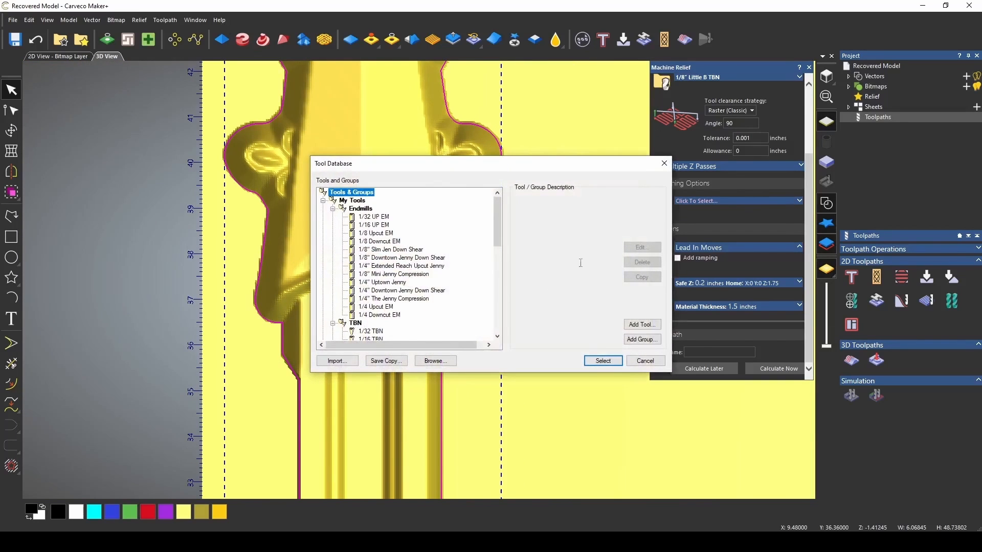